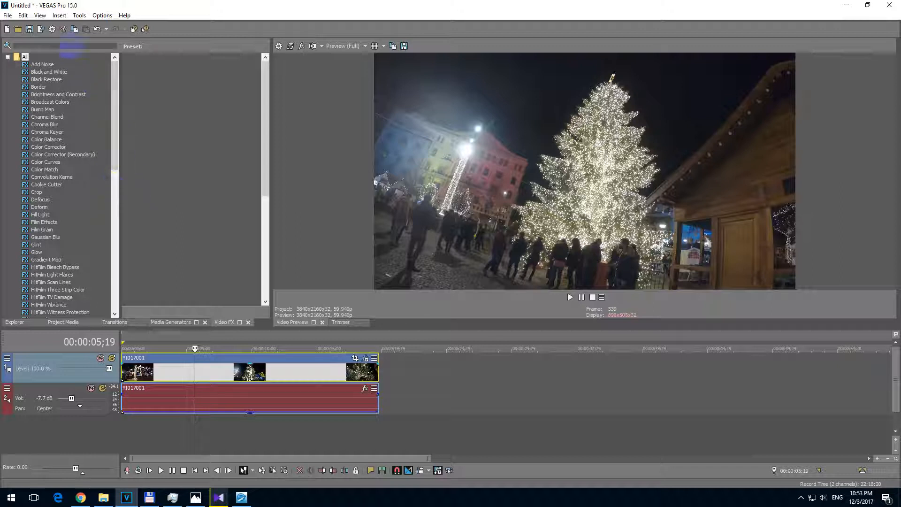
# - Open the Insert menu to reach the Text option
pyautogui.click(58, 15)
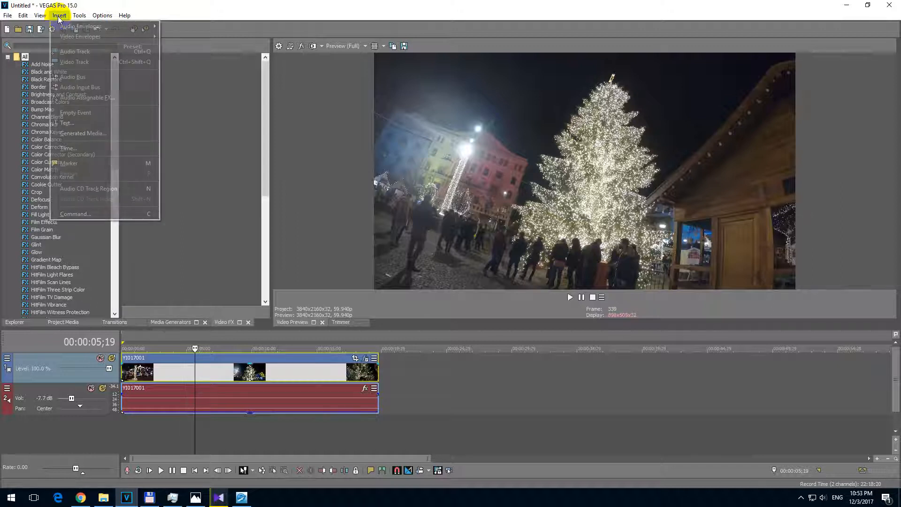
pyautogui.moveTo(66, 123)
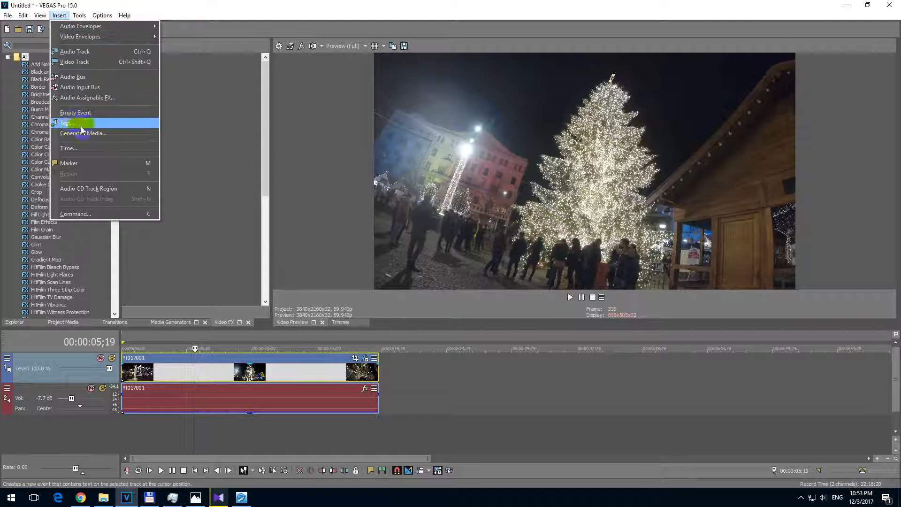
# - Insert a Sample Text title event and close the Video Media Generators window
pyautogui.click(65, 123)
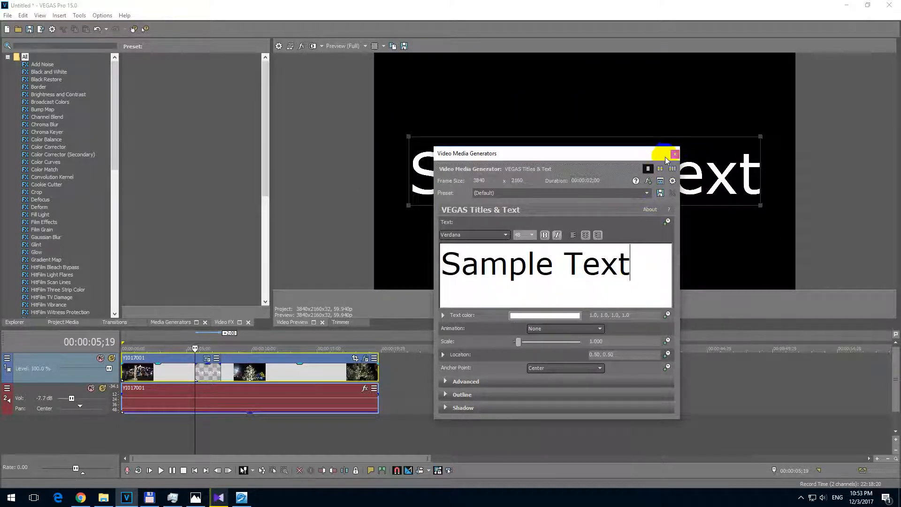
pyautogui.click(676, 154)
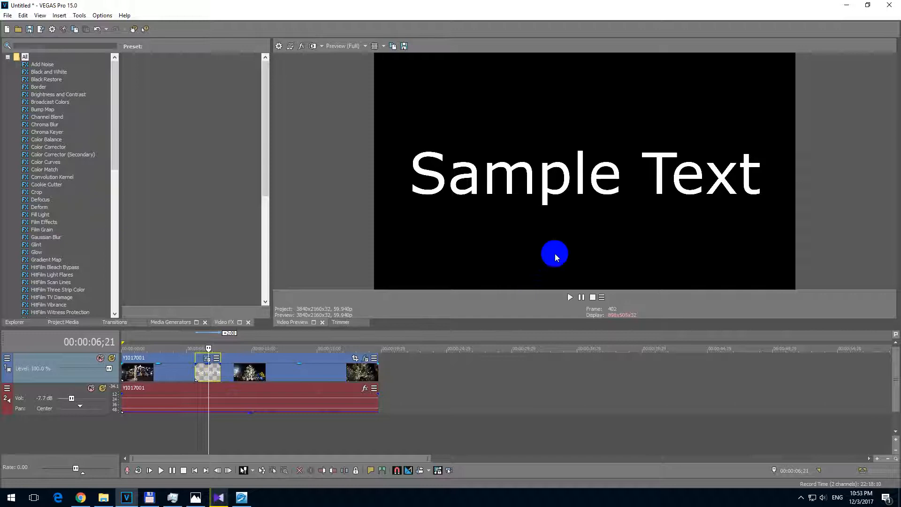
pyautogui.moveTo(522, 143)
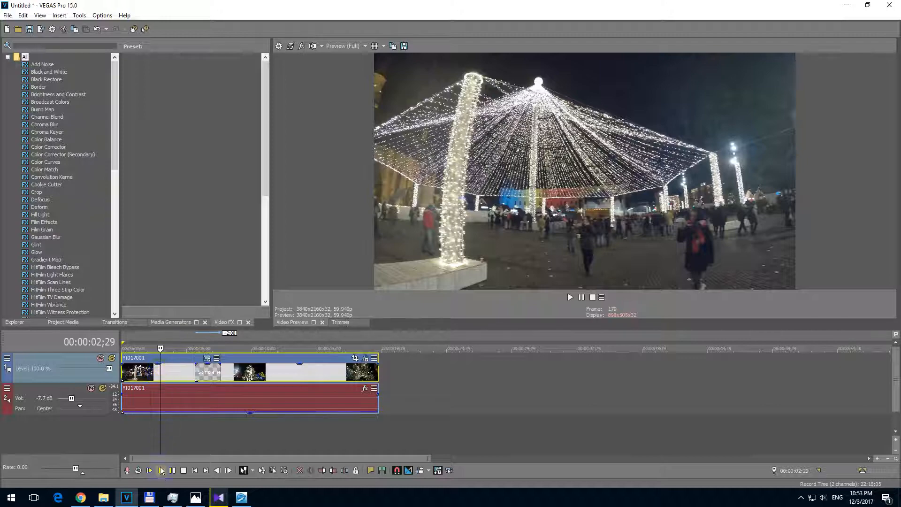
# - Stop timeline playback about three seconds into the project
pyautogui.click(569, 297)
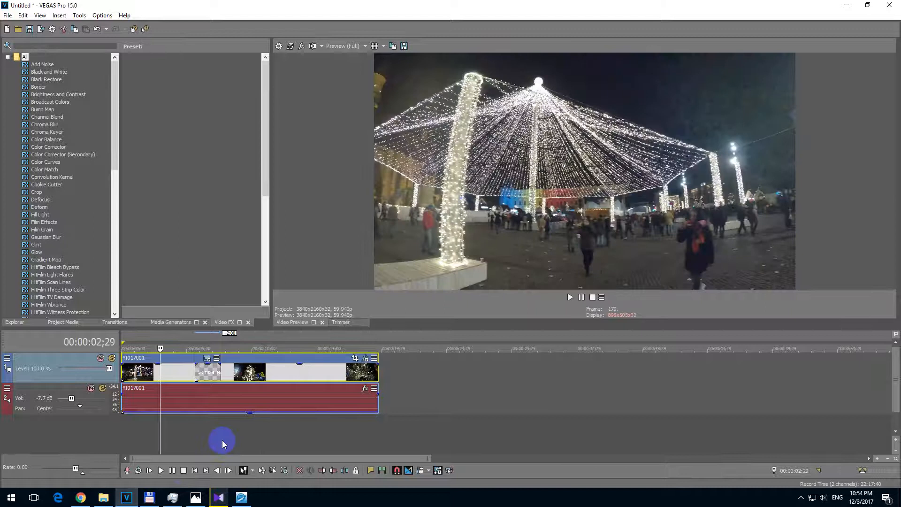
pyautogui.moveTo(573, 233)
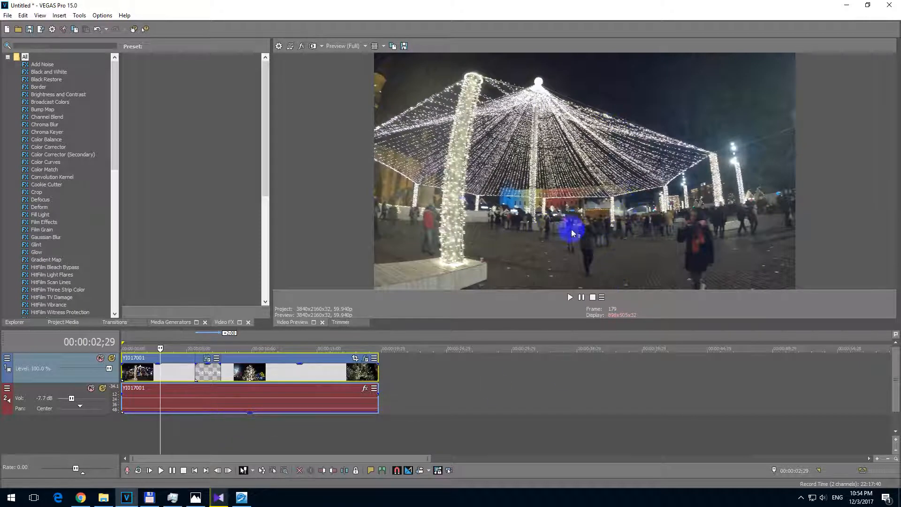
pyautogui.moveTo(497, 256)
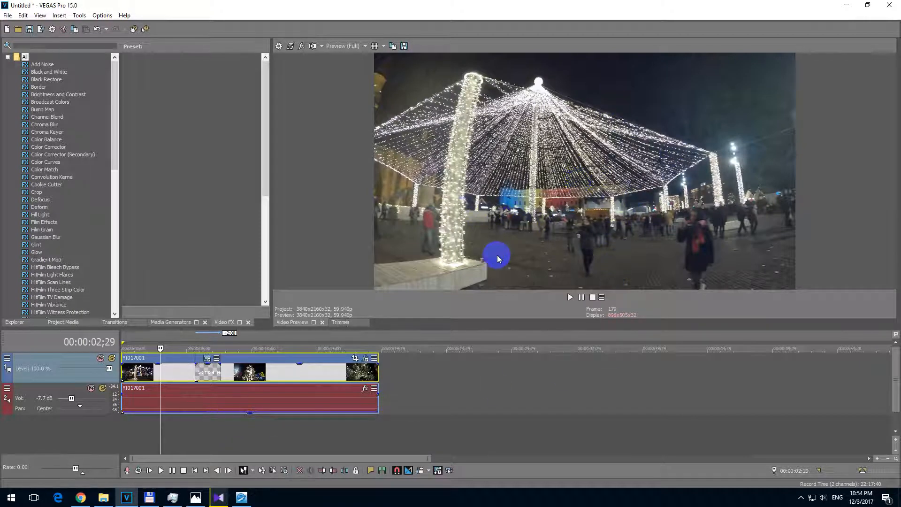
pyautogui.moveTo(456, 368)
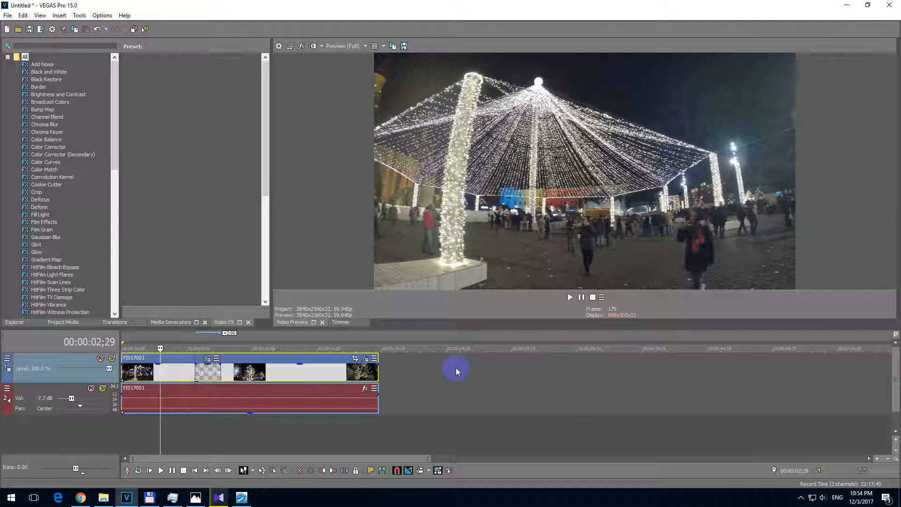
pyautogui.moveTo(428, 395)
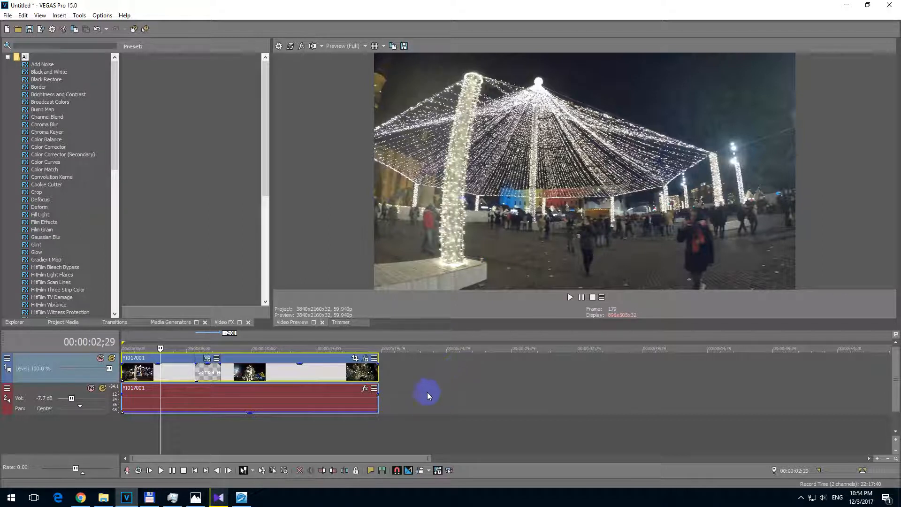
pyautogui.moveTo(408, 371)
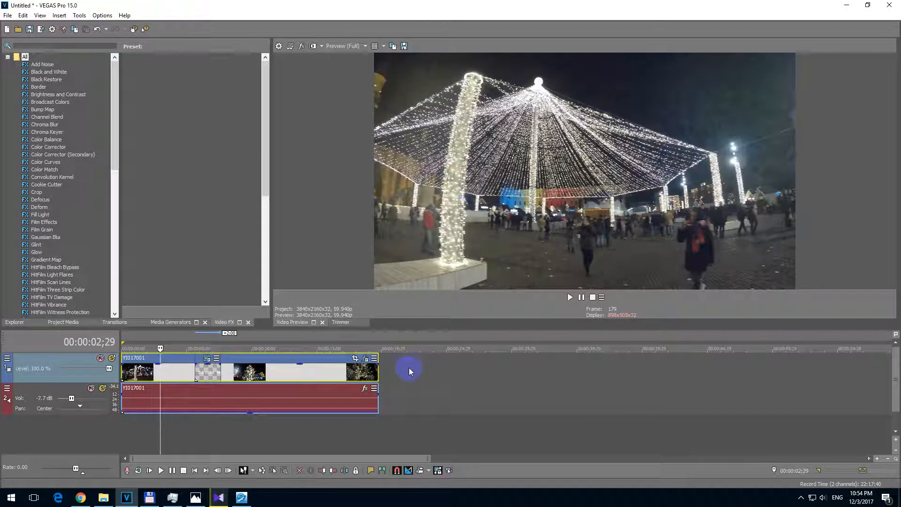
# - Insert a new video track at the top of the timeline from the track context menu
pyautogui.rightClick(408, 368)
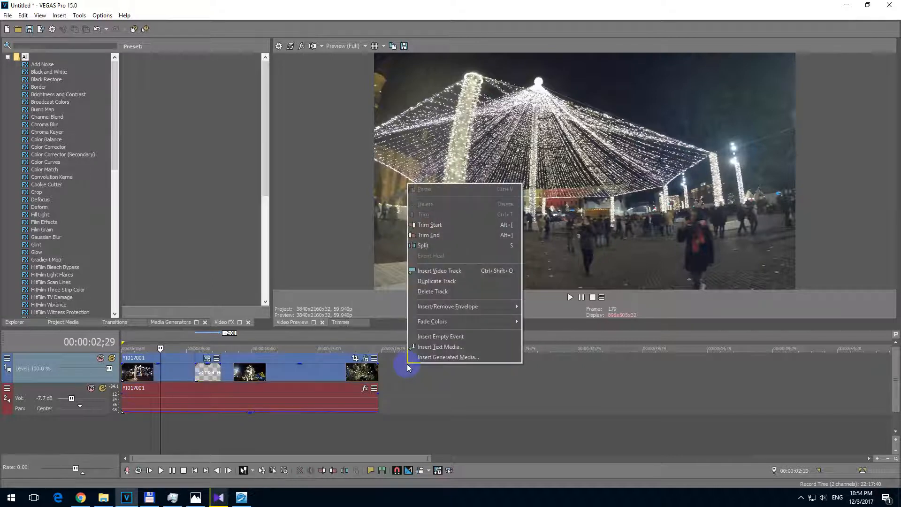
pyautogui.moveTo(431, 271)
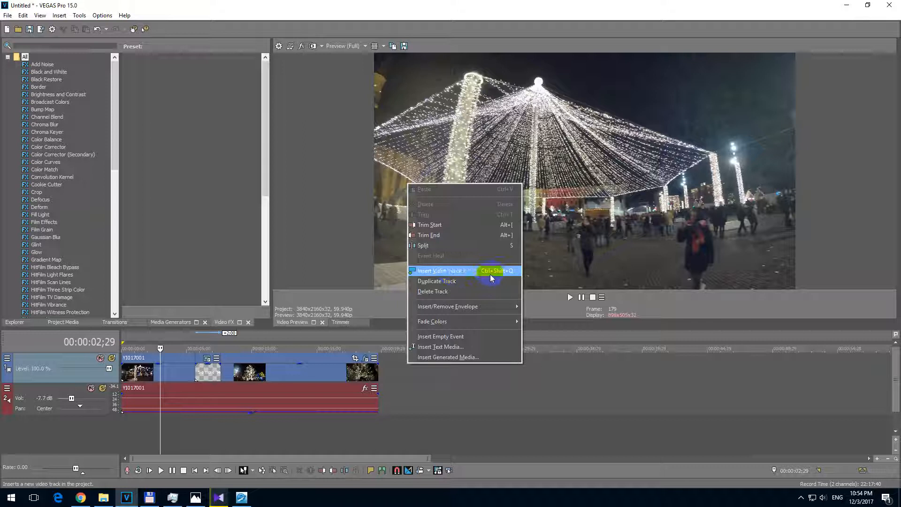
pyautogui.moveTo(507, 277)
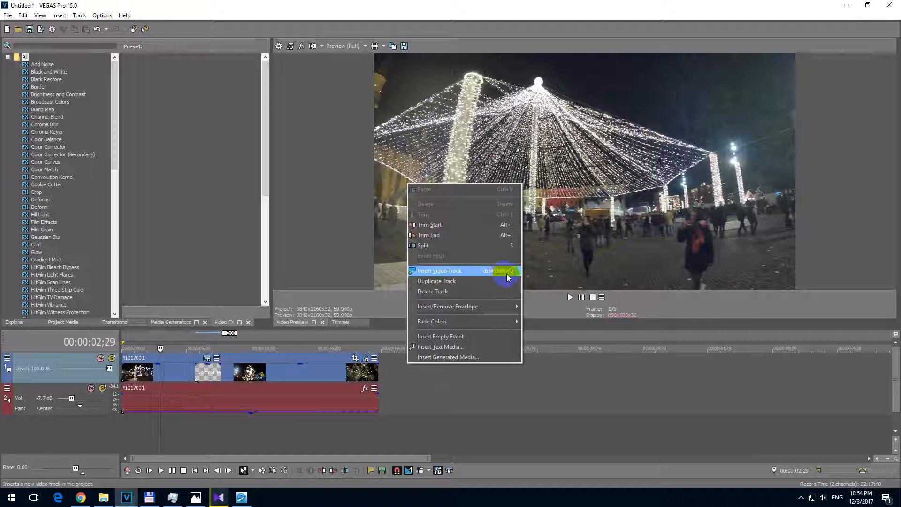
pyautogui.moveTo(486, 275)
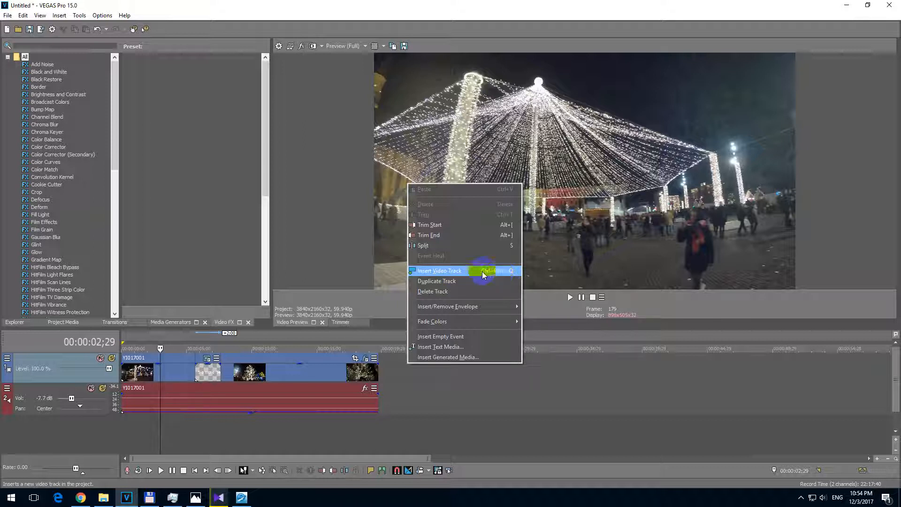
pyautogui.click(440, 270)
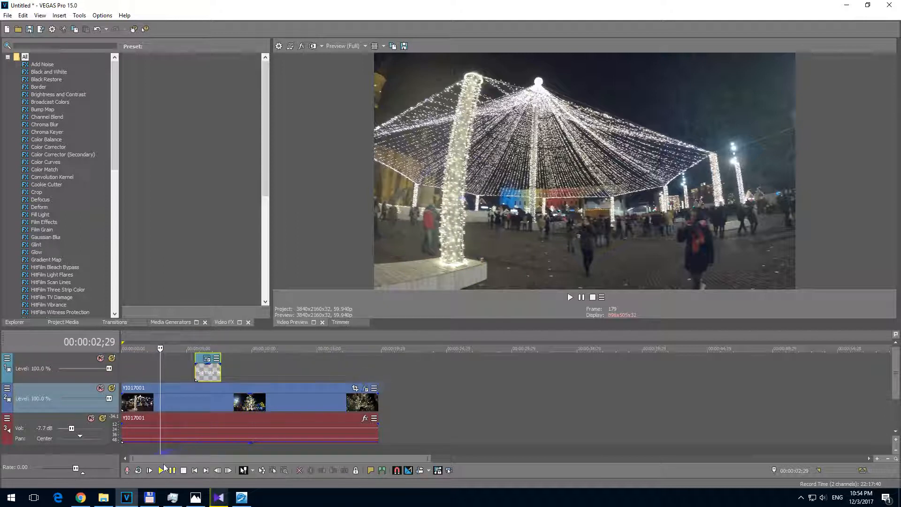
# - Play the timeline with the text event on the top video track
pyautogui.click(570, 297)
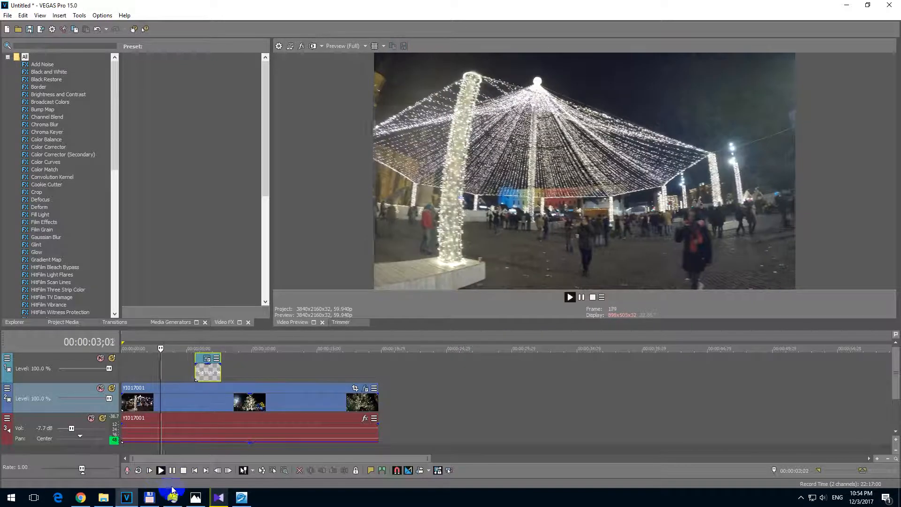
# - Stop playback at about five seconds after reviewing text over video
pyautogui.click(159, 471)
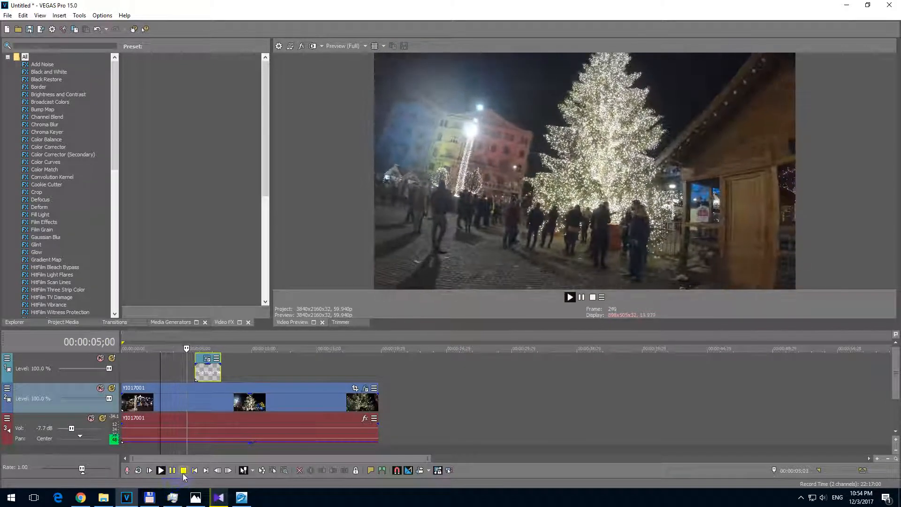